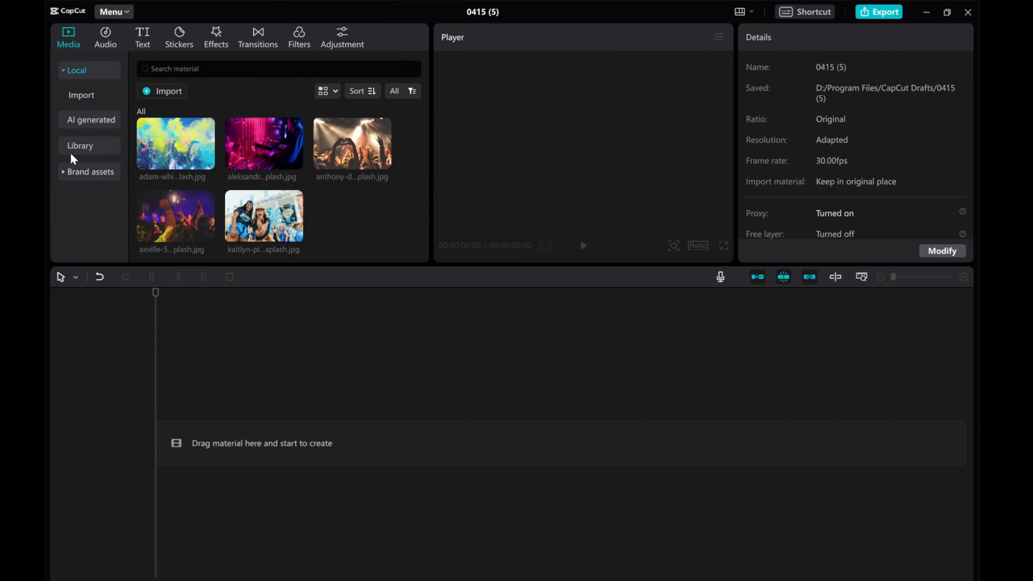
Add the fiery orange particle background clip from Media > Library > Background to the timeline
left_click(80, 146)
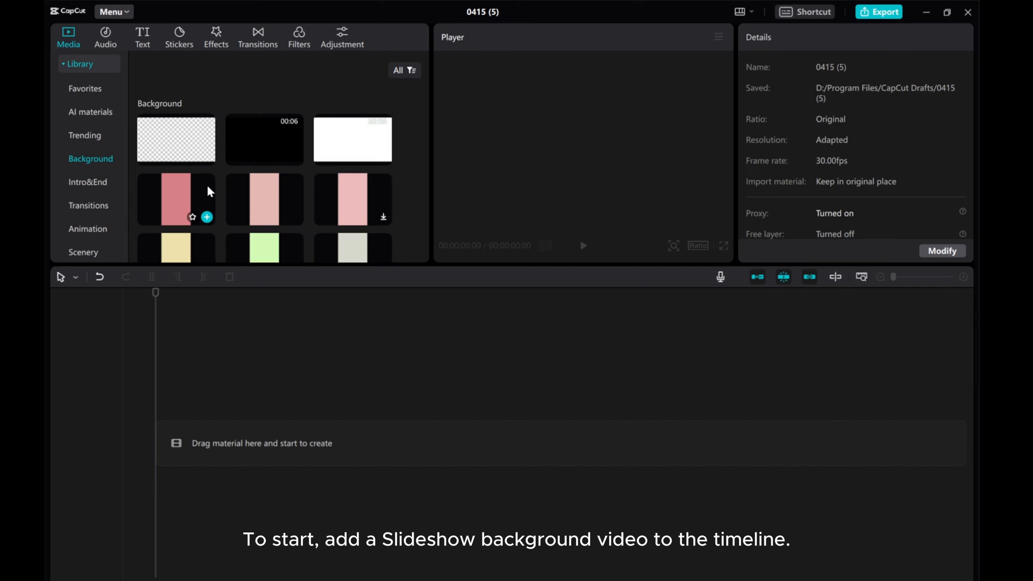
scroll("down", 3)
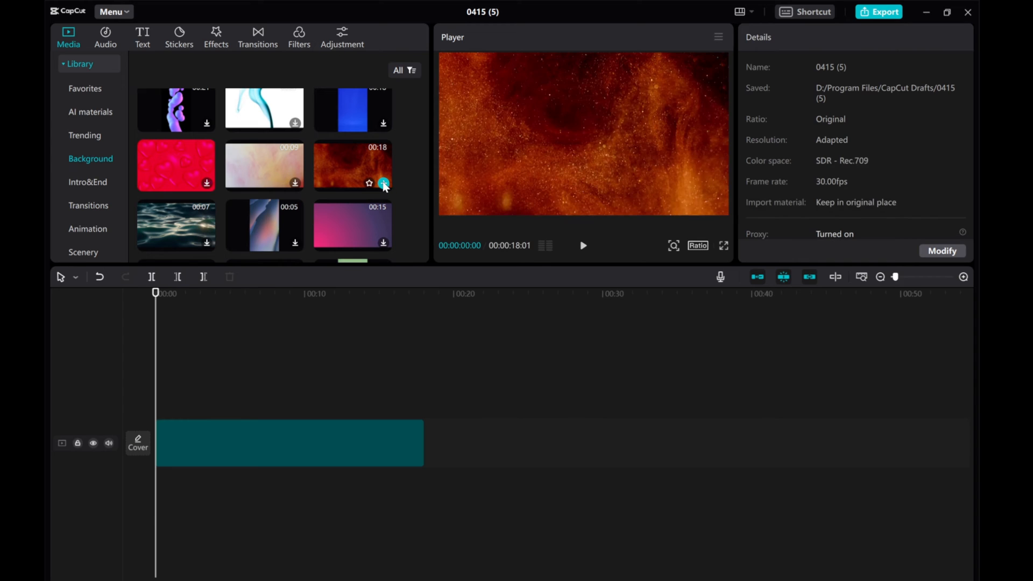
left_click(383, 183)
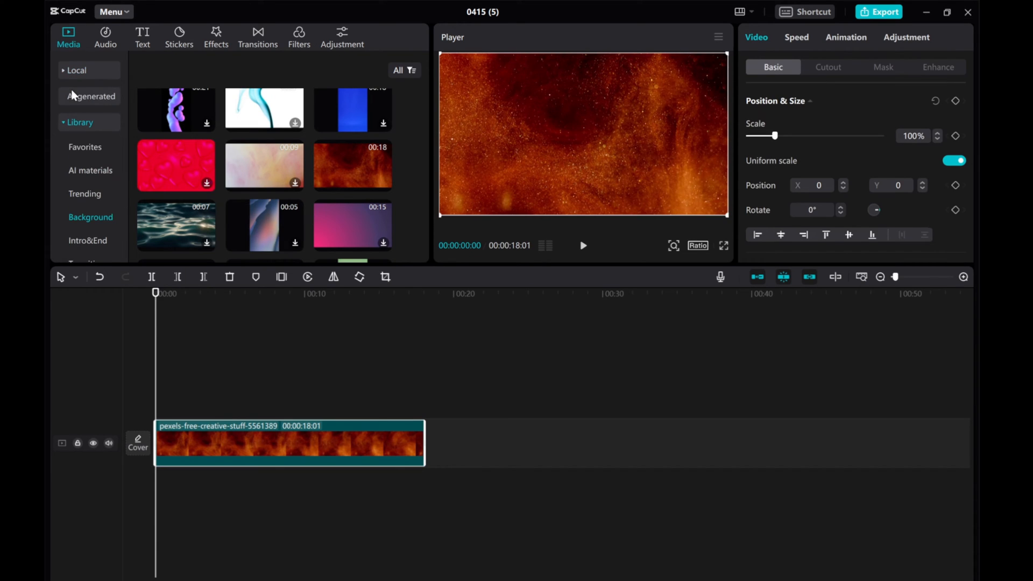
Overlay the colour-powder crowd photo above the background at 55% size, moved left in the frame
left_click(77, 71)
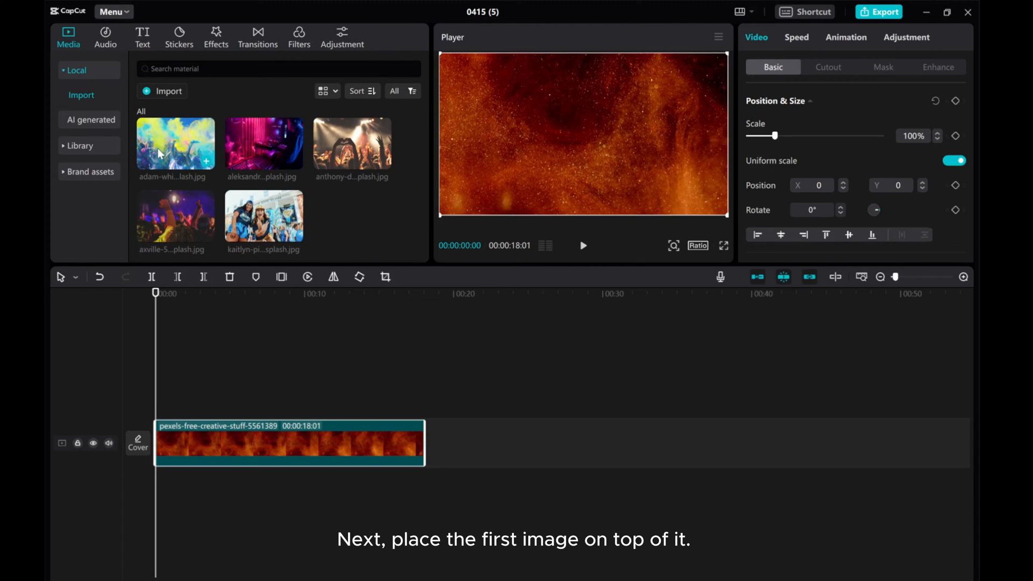
left_click_drag(175, 143, 211, 395)
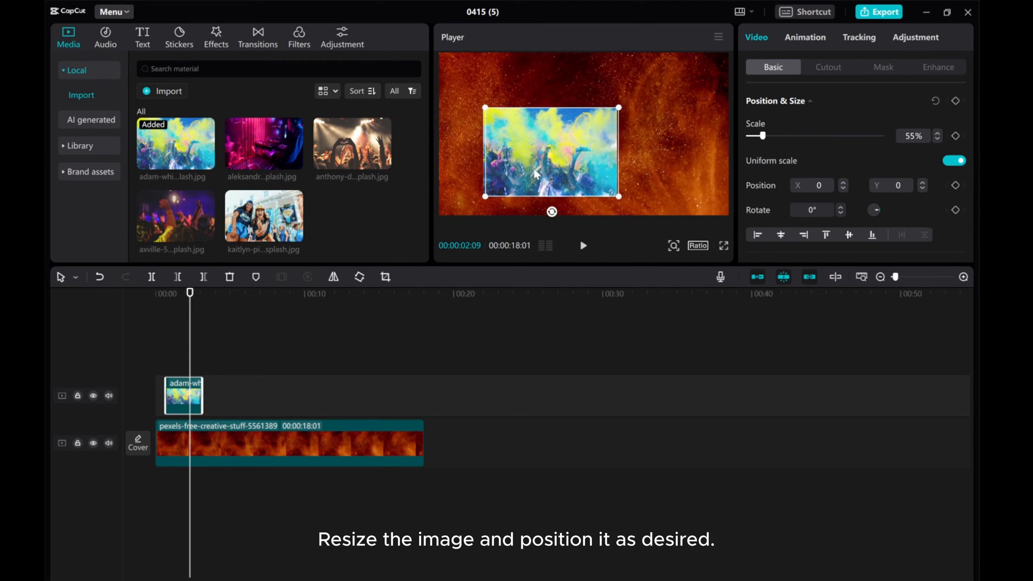
left_click_drag(552, 152, 539, 161)
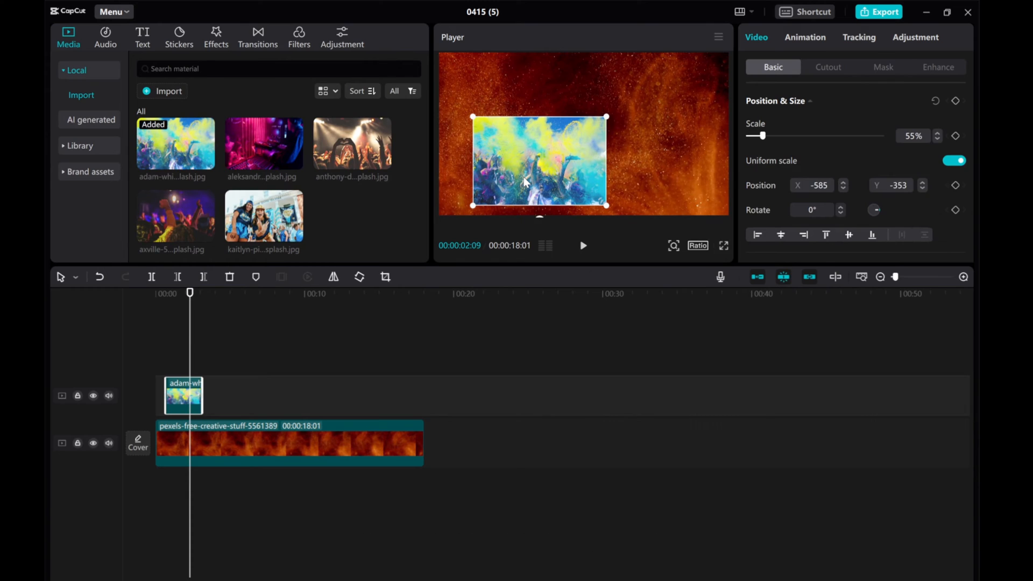
mouse_move(521, 180)
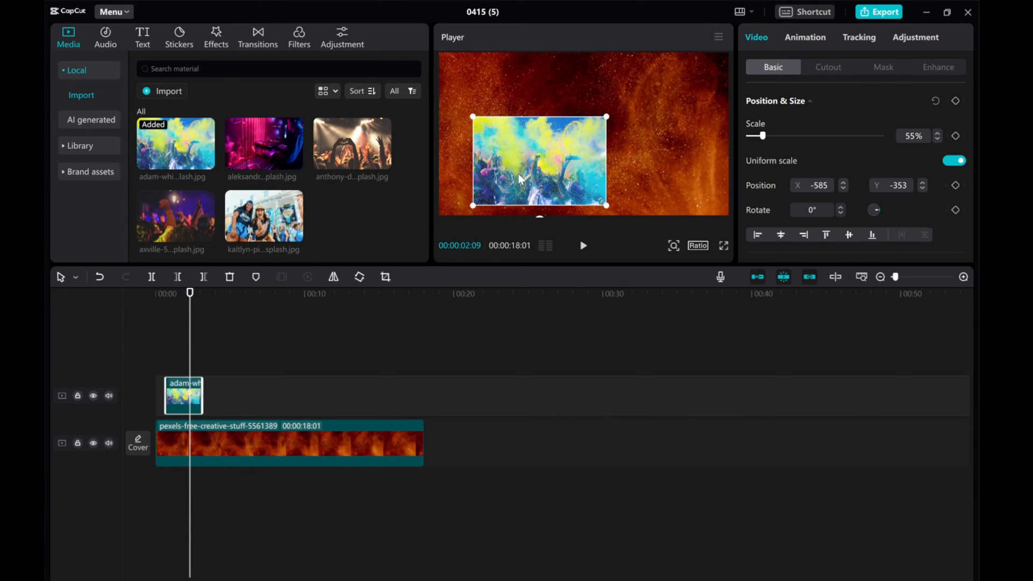
Apply a rotating In animation of 1.3 seconds to the colour-powder photo
left_click(805, 36)
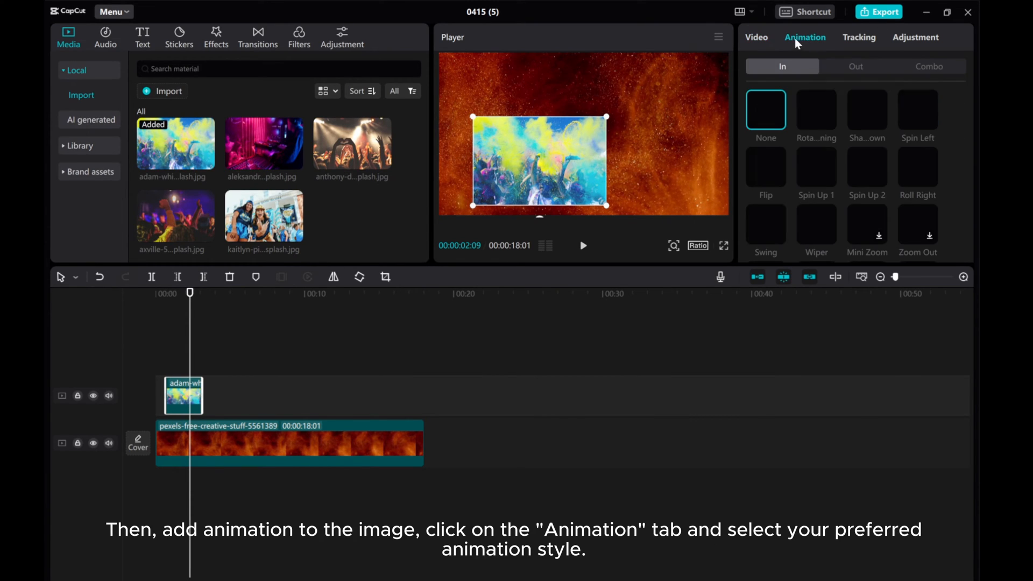
left_click(816, 109)
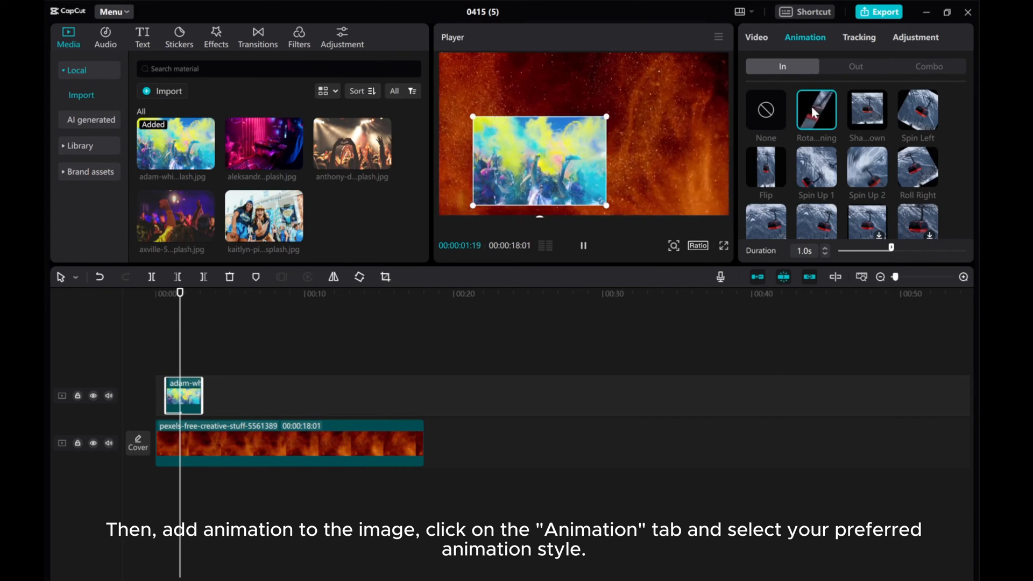
left_click(867, 110)
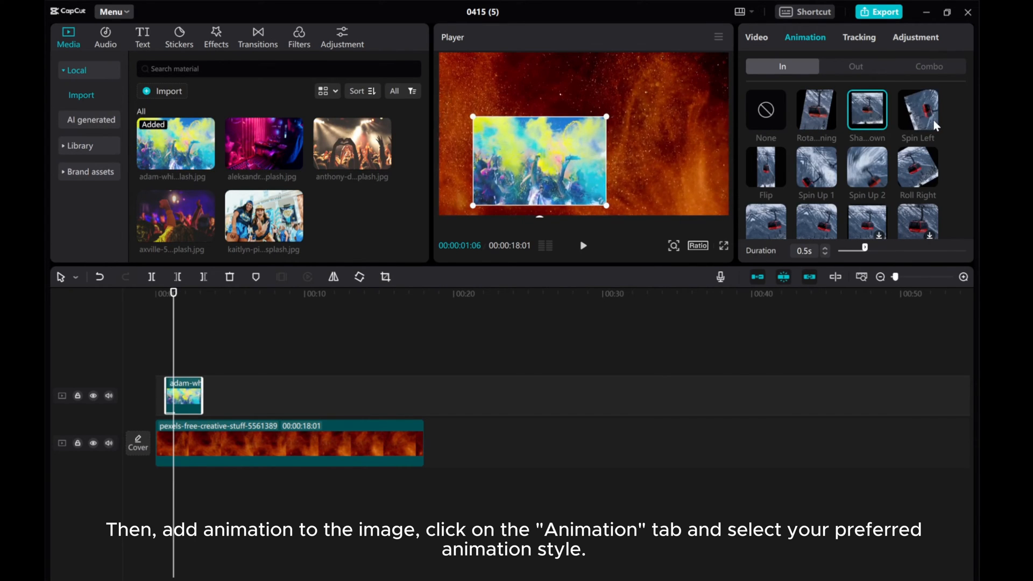
left_click(815, 110)
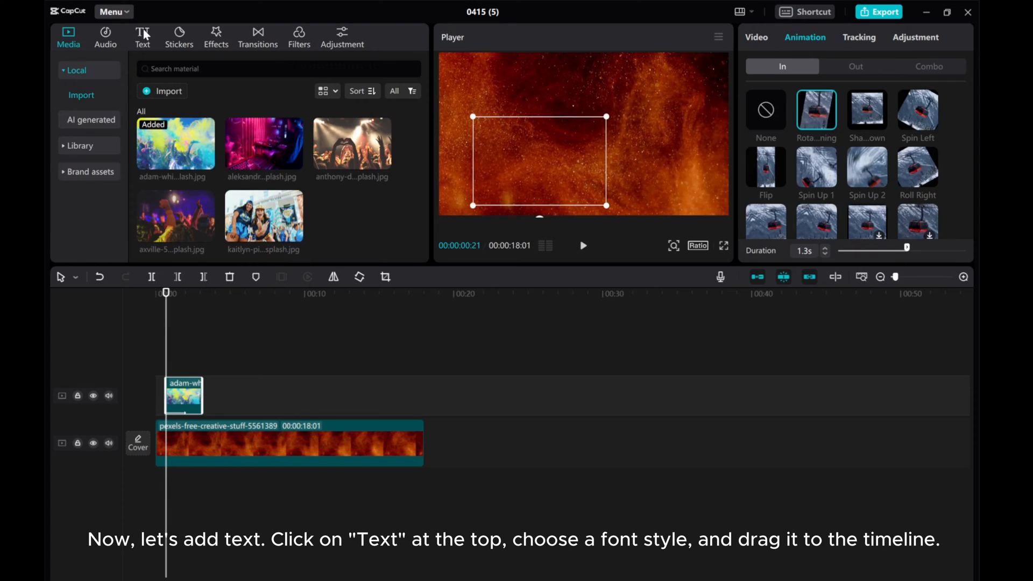
Add the SWEET LOVERS trending text template and place it top-right in the frame
left_click(142, 37)
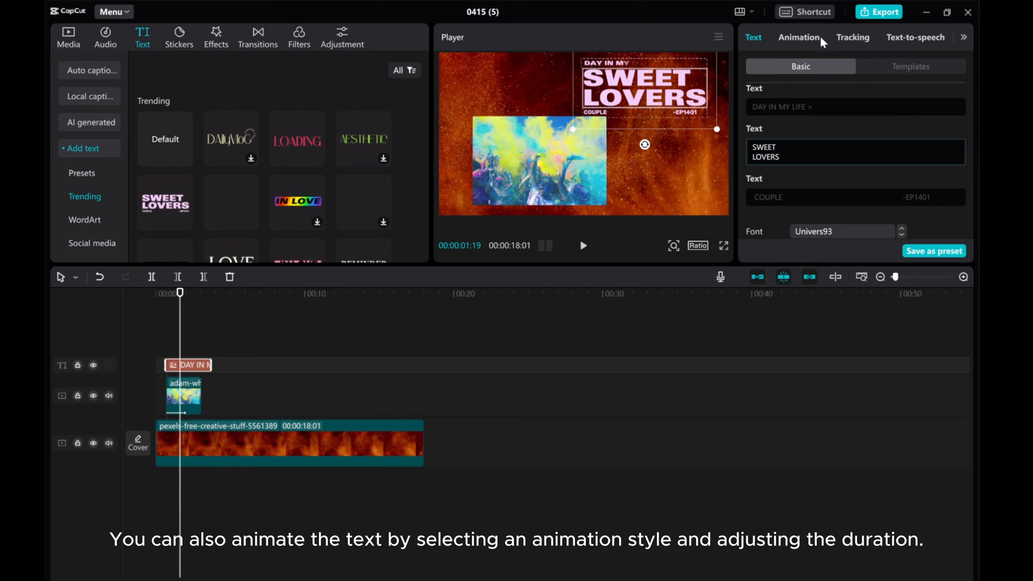
Give the SWEET LOVERS title a 2.0-second In animation after trying a couple of presets
left_click(798, 37)
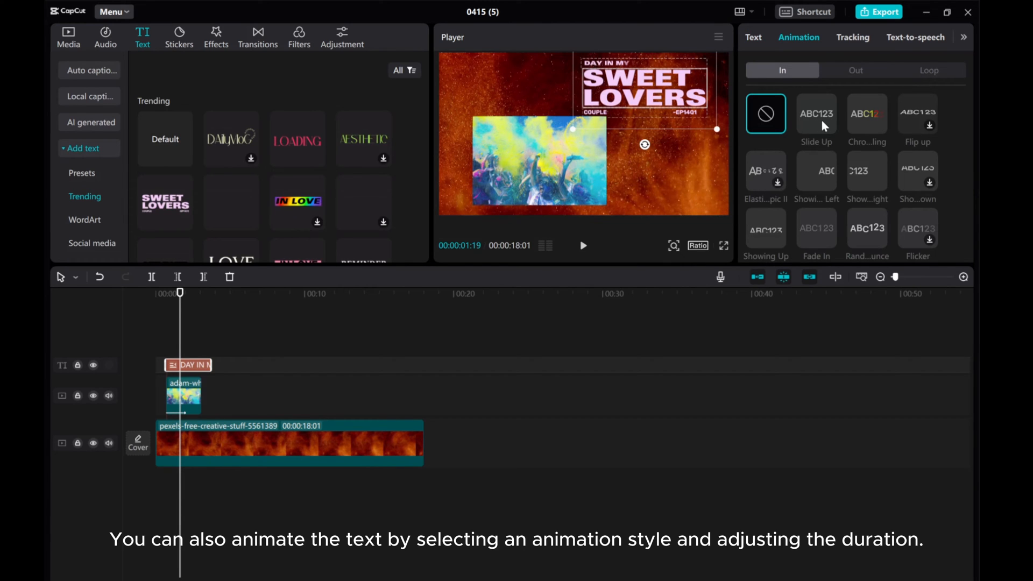
left_click(816, 170)
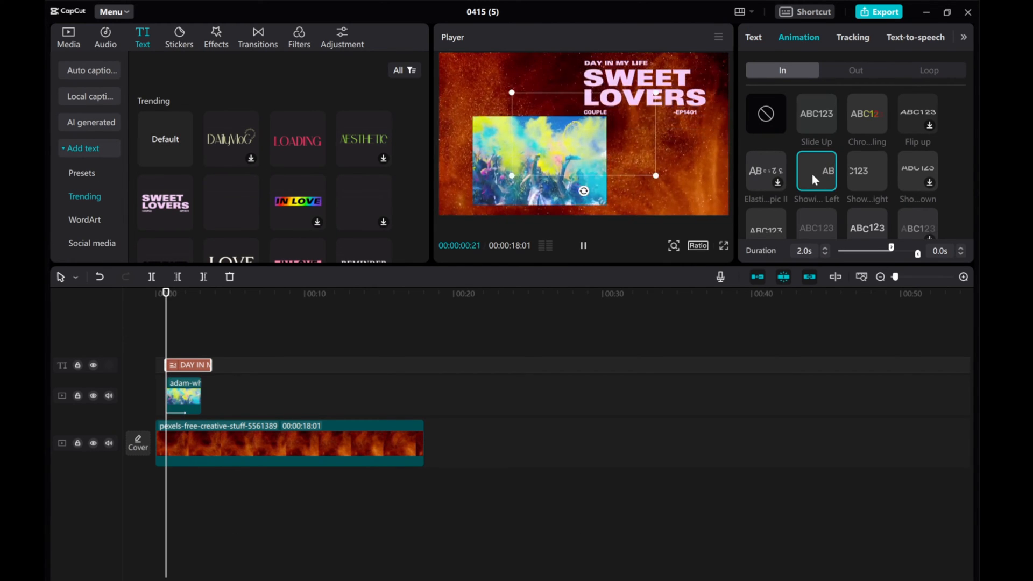
left_click(866, 171)
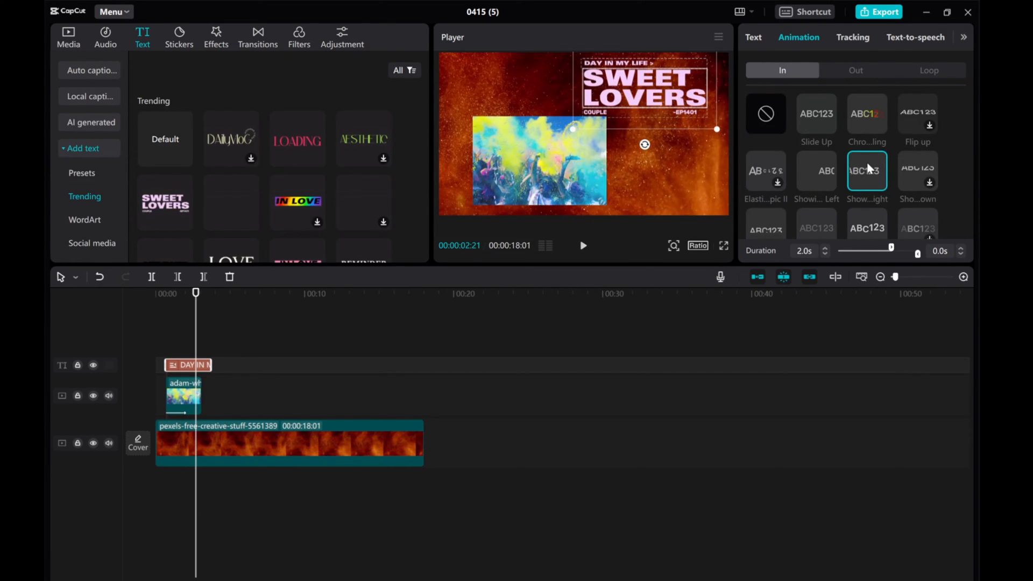
left_click(582, 245)
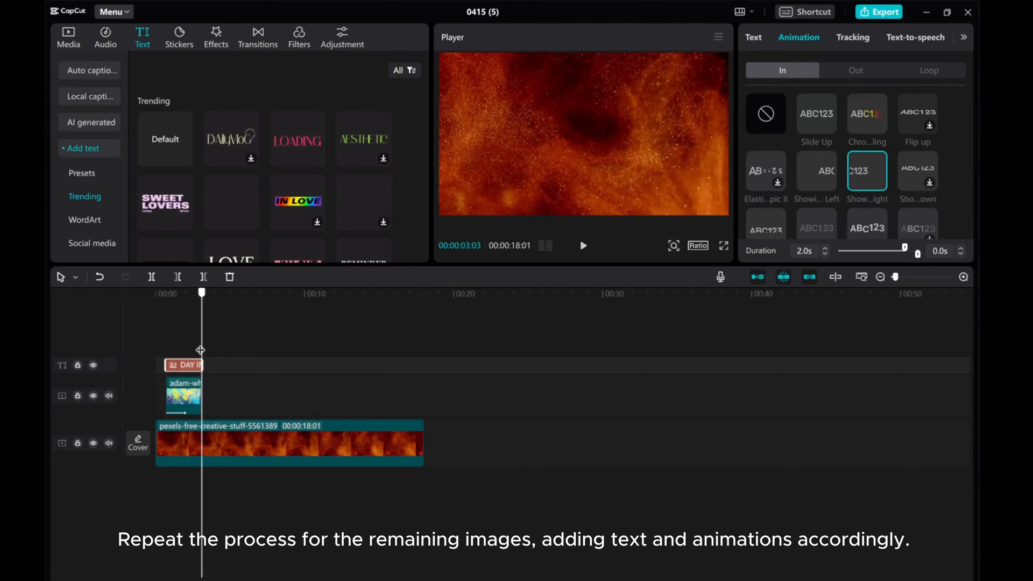
Add the concert crowd photo after the first at 57% on the right, with a 1.3-second Spin Up 1 entrance
left_click(183, 395)
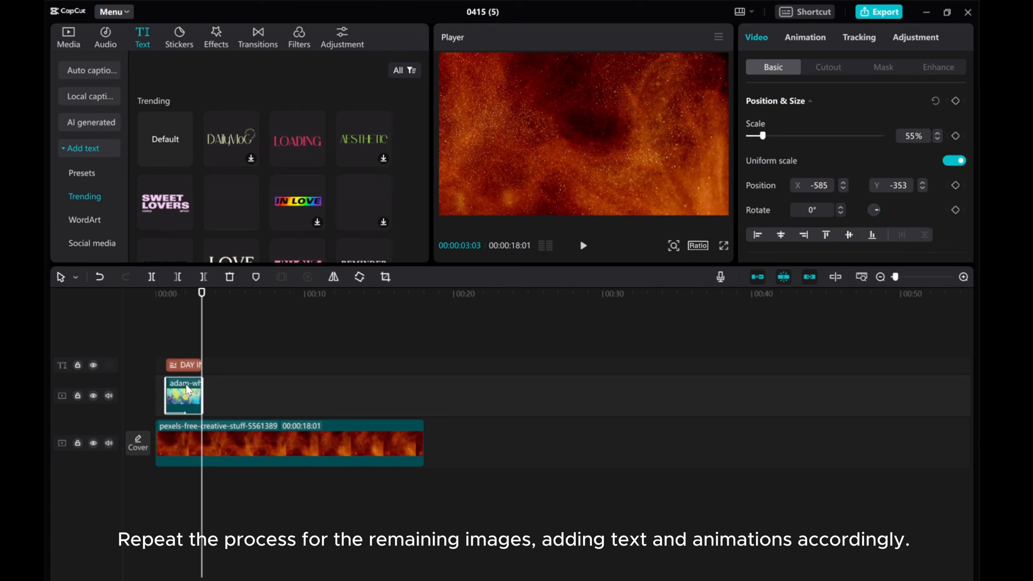
left_click(68, 36)
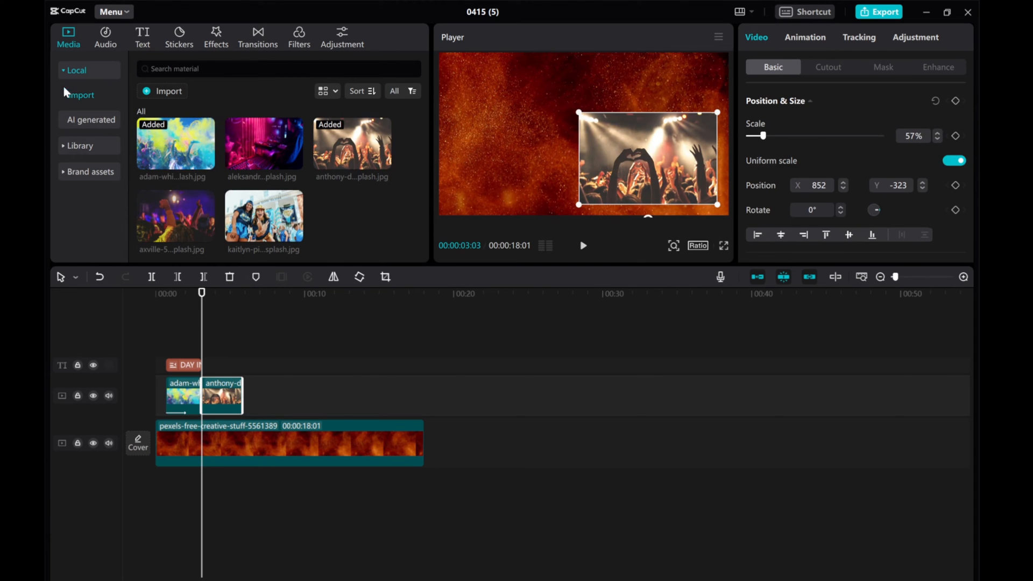
left_click(804, 36)
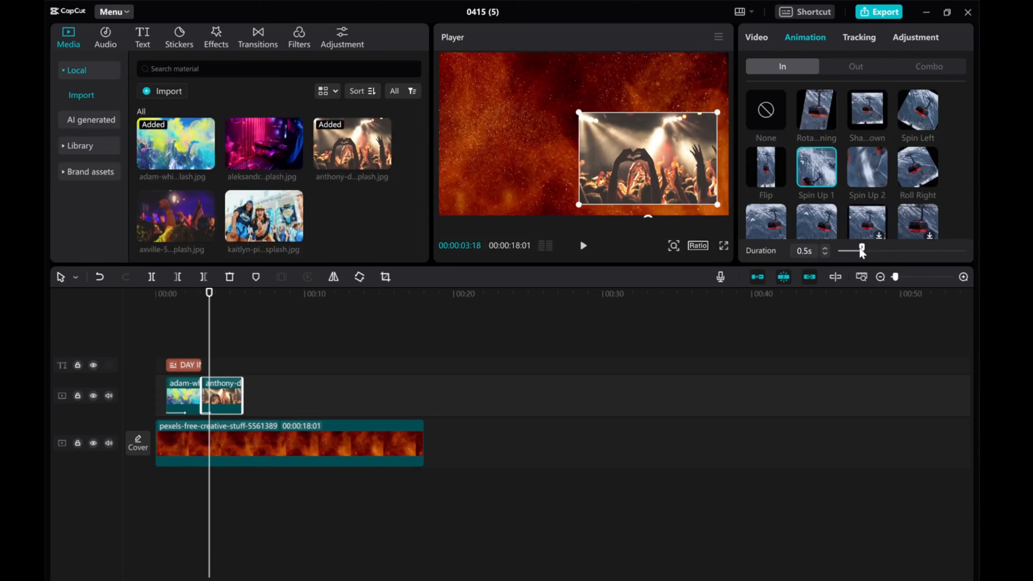
left_click_drag(860, 249, 897, 248)
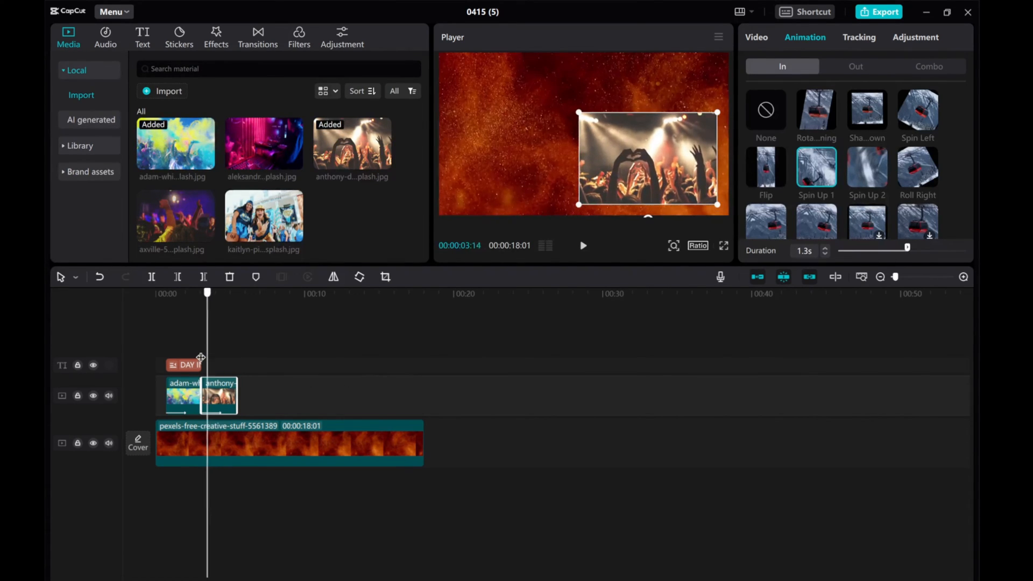
Add the LOVE IS-LIFE title top-left with a 1.3-second In animation, then split the background clip
left_click(142, 34)
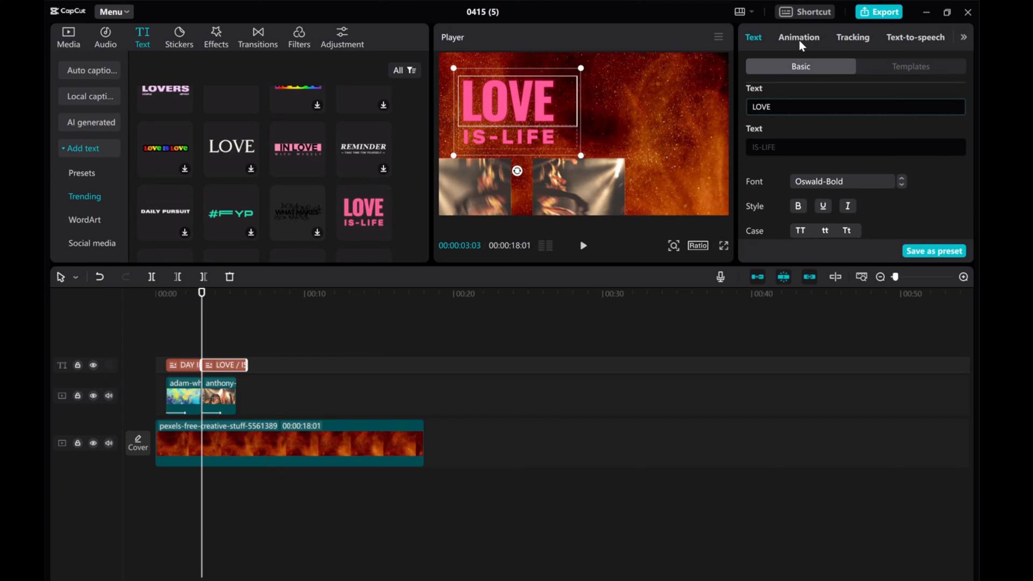
left_click(798, 37)
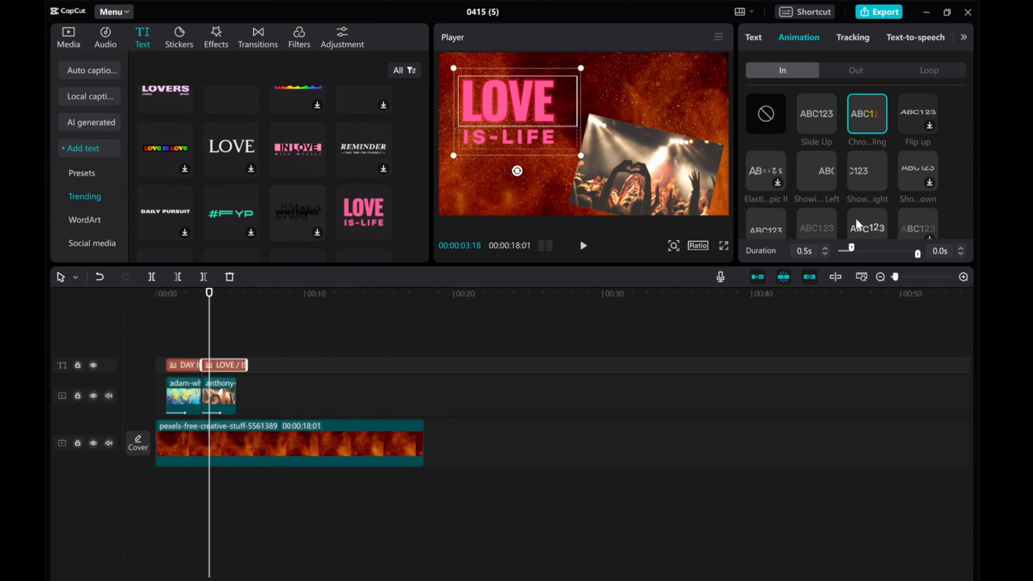
left_click_drag(847, 249, 875, 249)
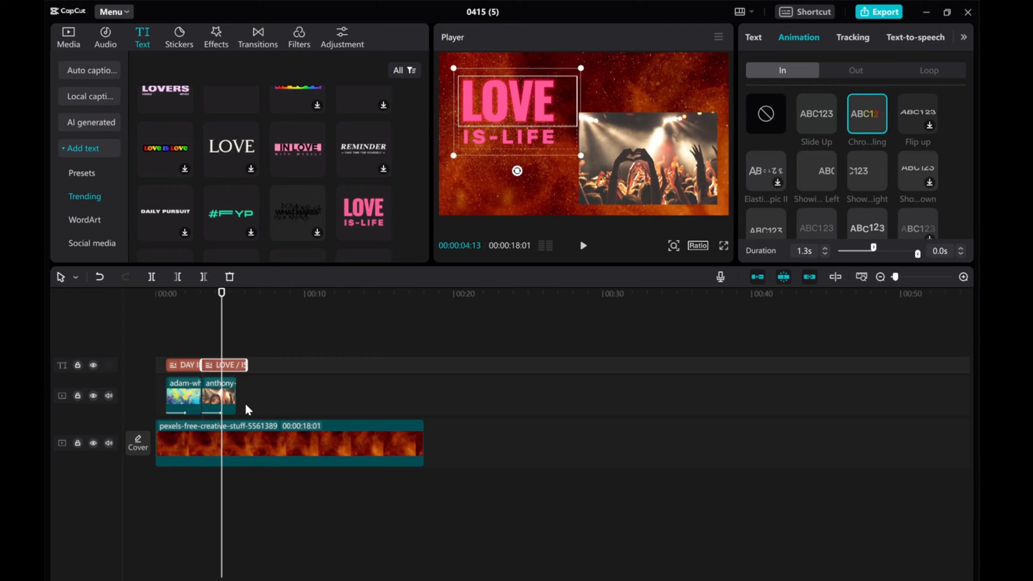
left_click(235, 293)
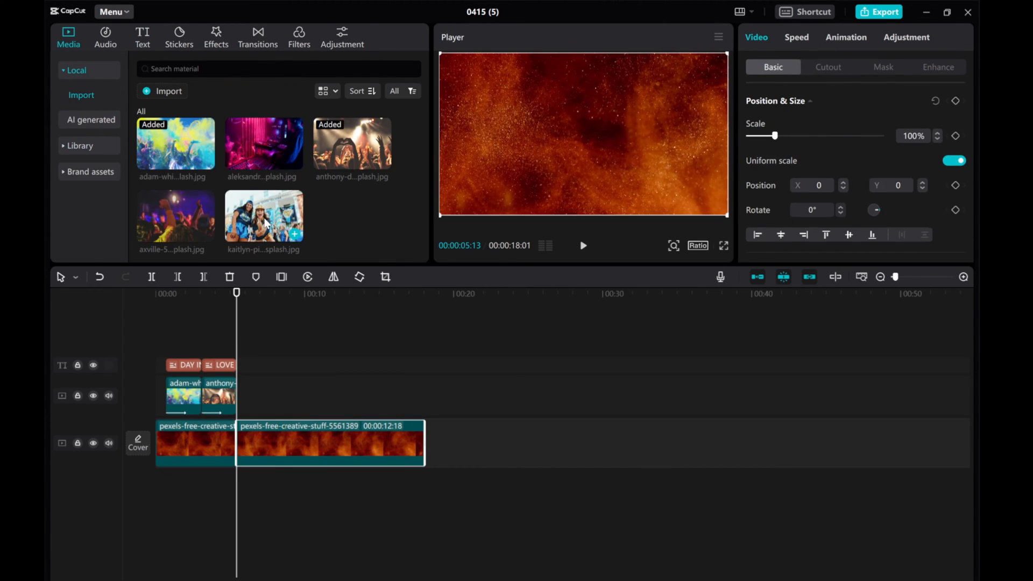
Insert the two-women photo between the background halves with a 0.5-second Swing entrance
left_click_drag(263, 218, 280, 442)
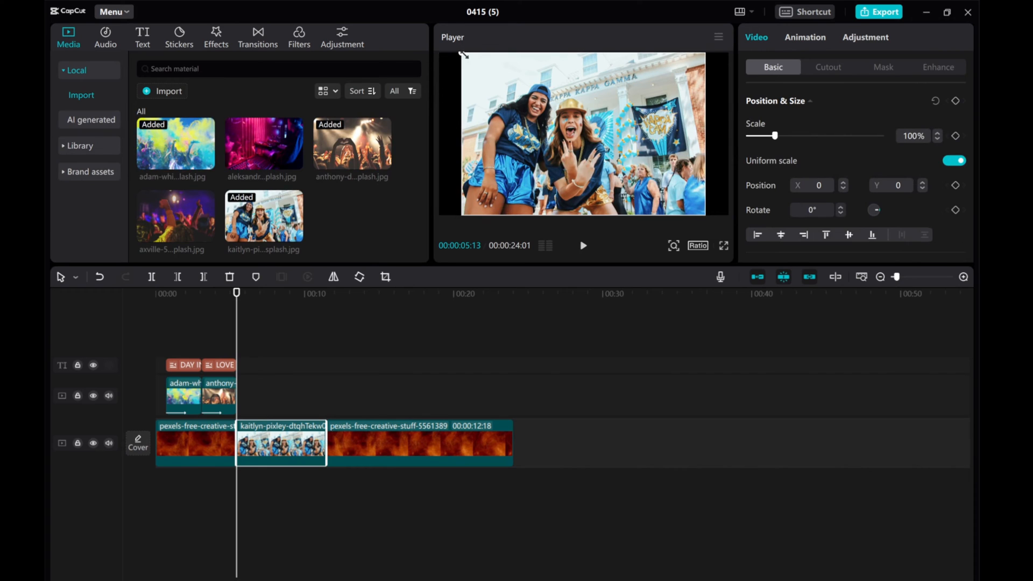
left_click(805, 37)
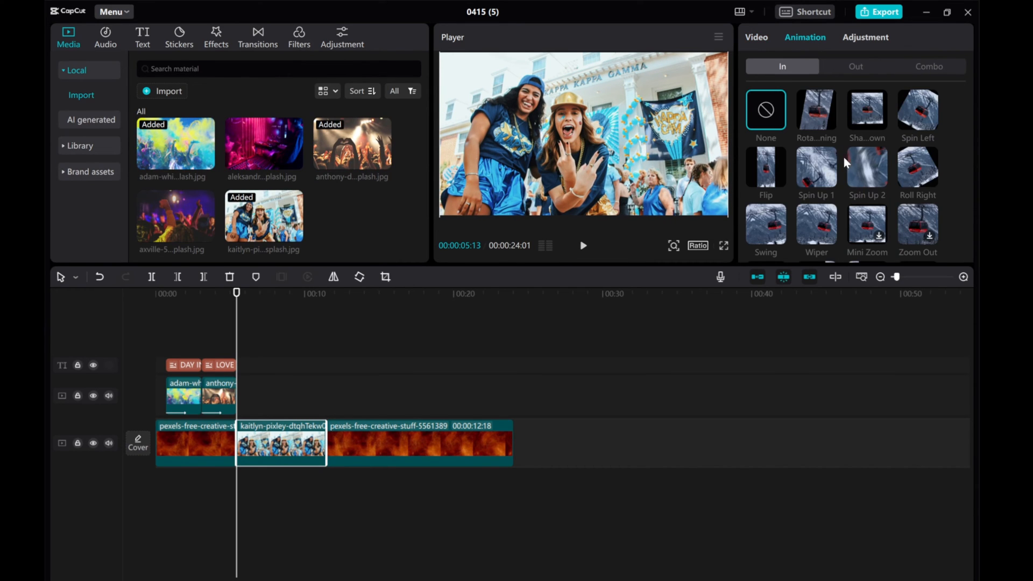
left_click(817, 168)
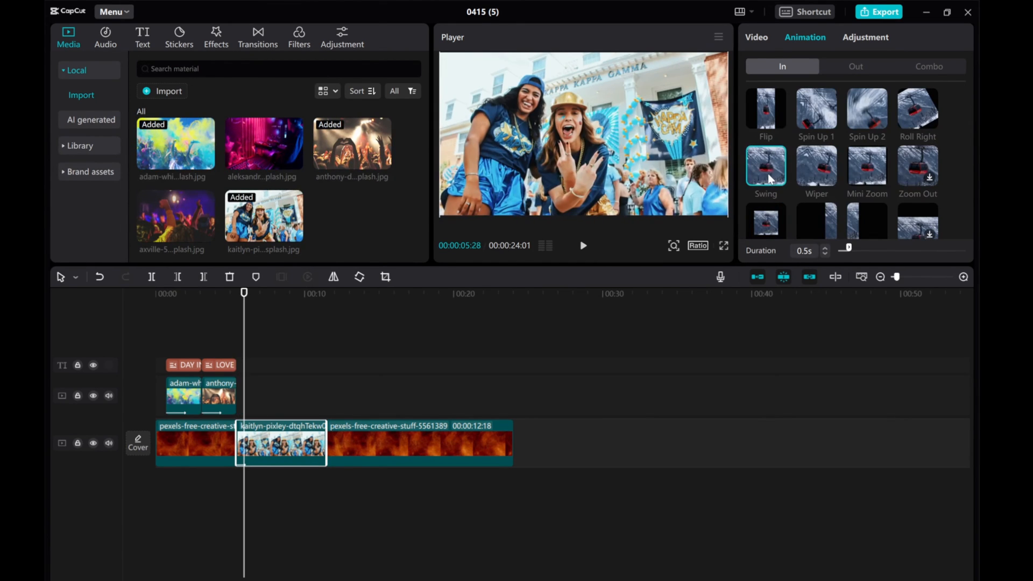
Switch the two-women photo's entrance to a 0.5-second Puzzle animation after trying Rotate
scroll("down", 3)
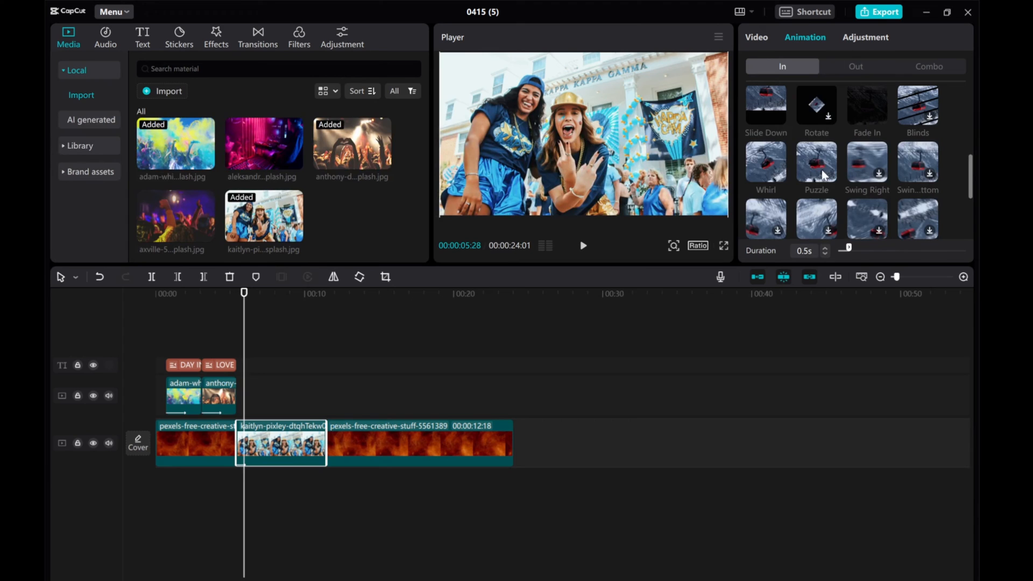
left_click(817, 104)
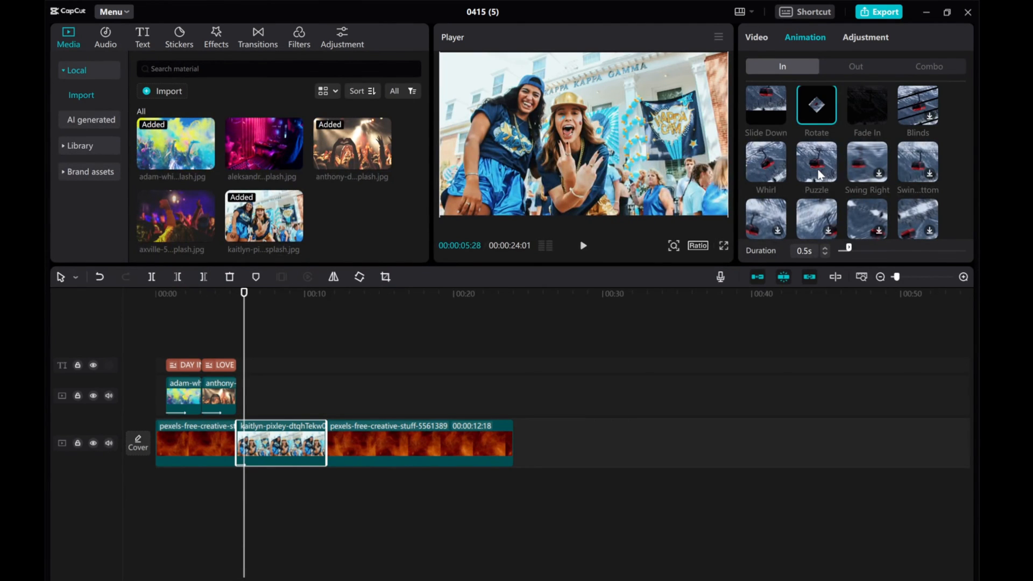
left_click(815, 163)
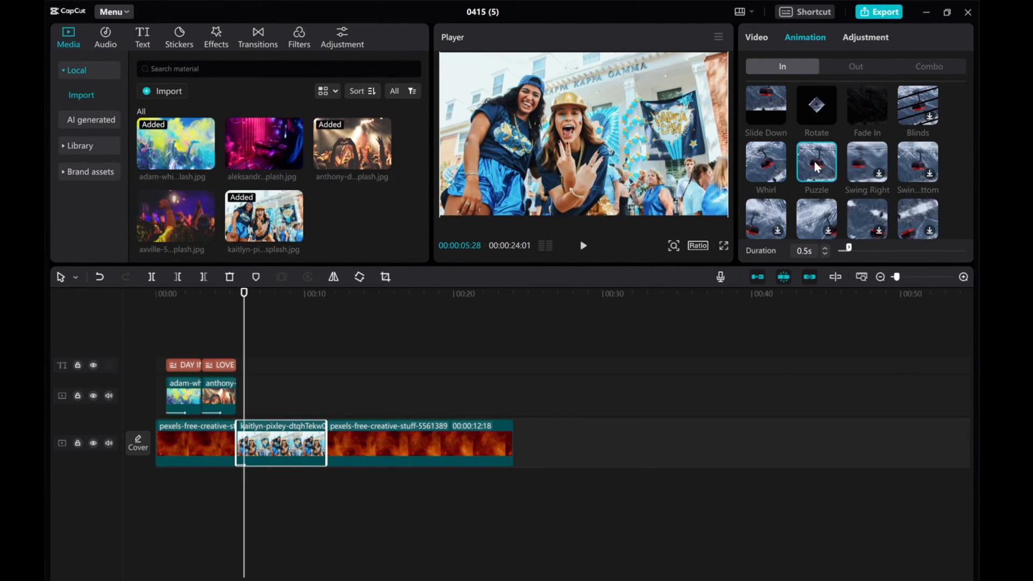
left_click(815, 164)
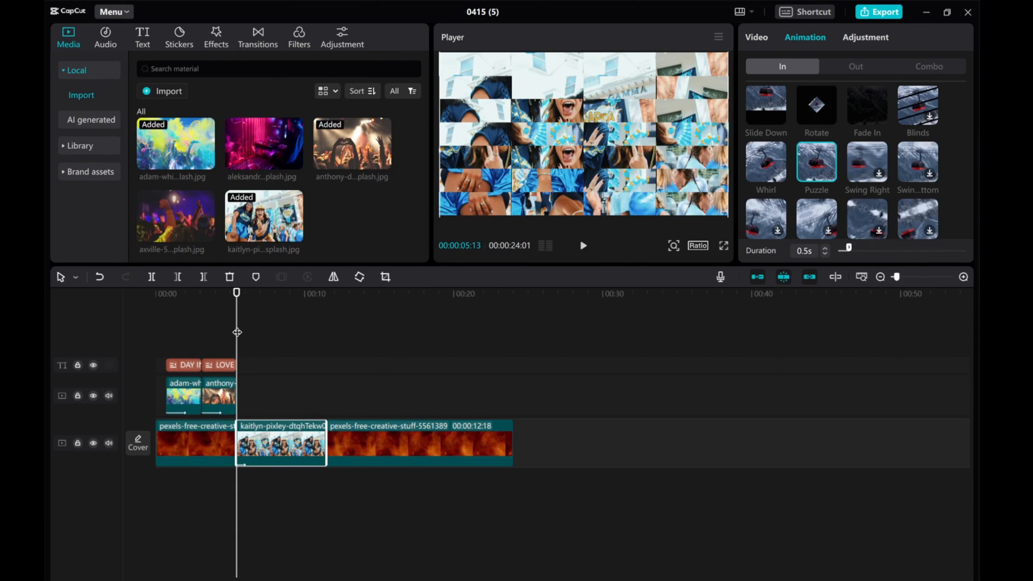
mouse_move(248, 437)
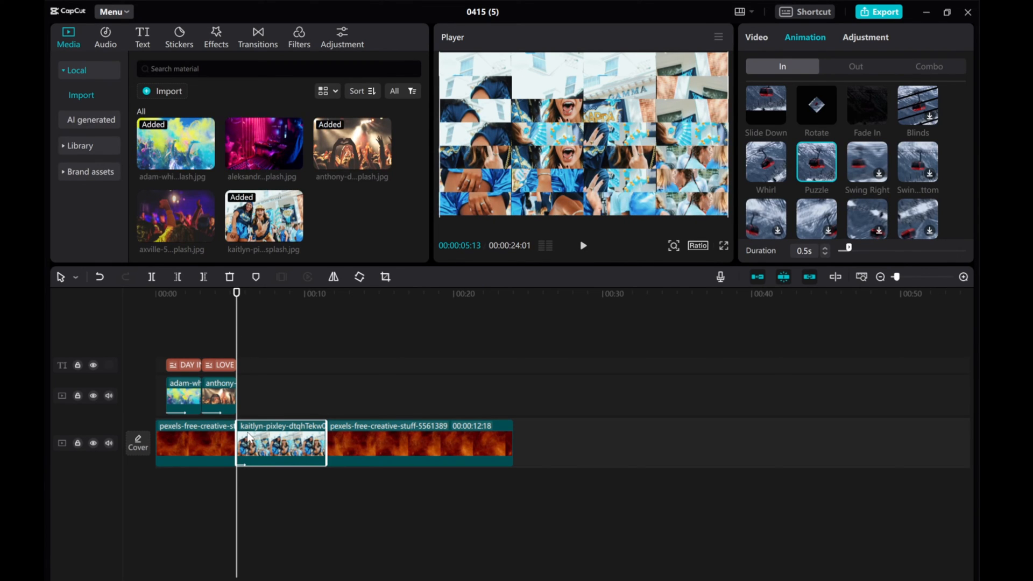
Add the rainbow '# IN LOVE' trending title and move it to the top of the frame
left_click(142, 34)
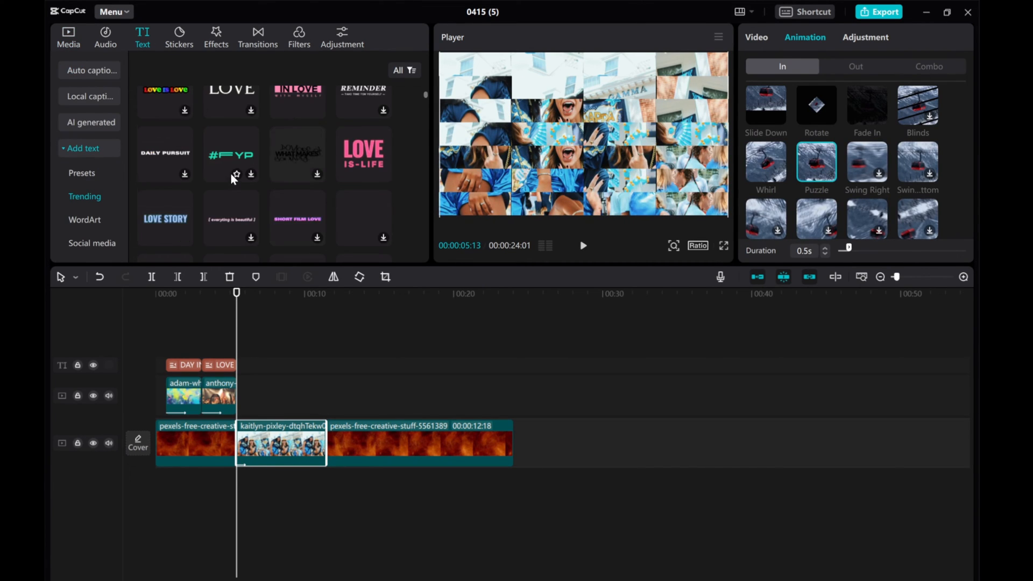
scroll("down", 3)
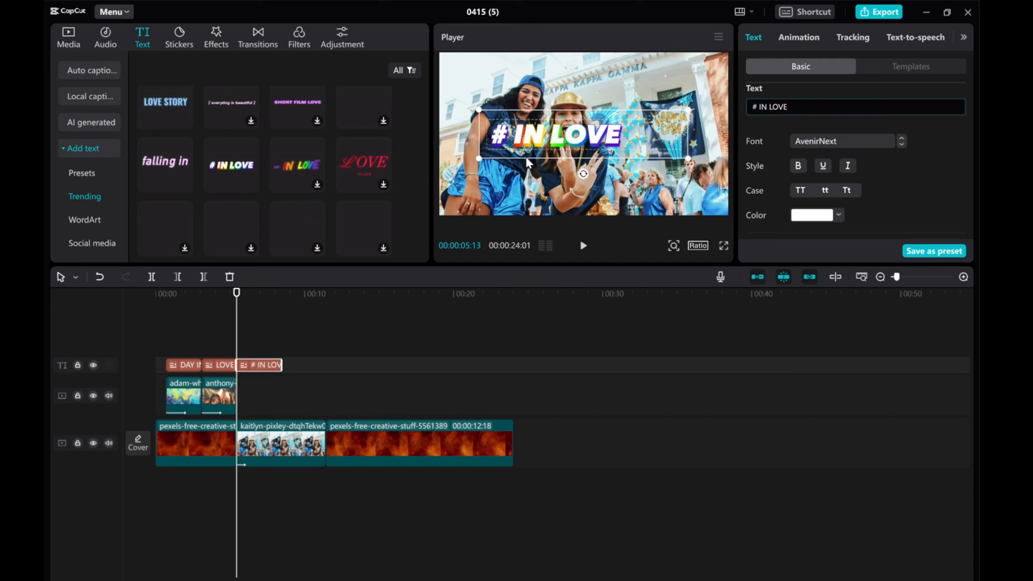
left_click_drag(553, 134, 635, 78)
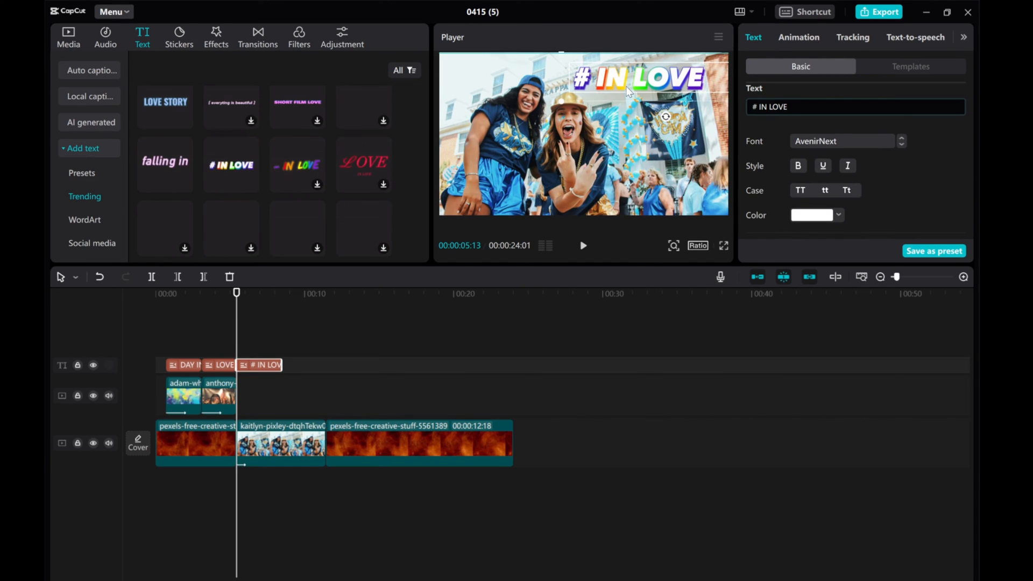
Trim the two-women photo to the title's end and give the IN LOVE title a Fade In entrance
left_click(280, 444)
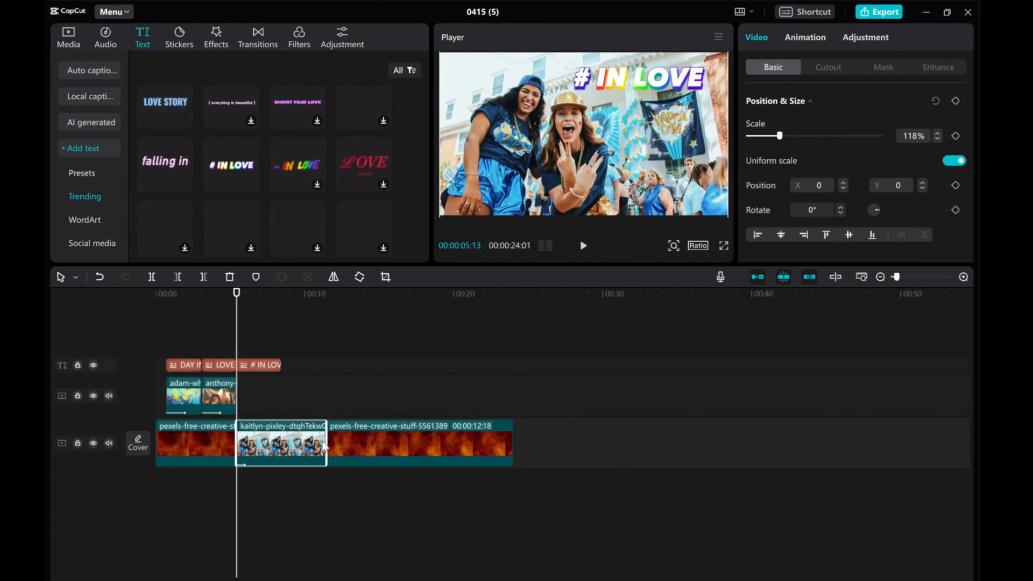
left_click(261, 364)
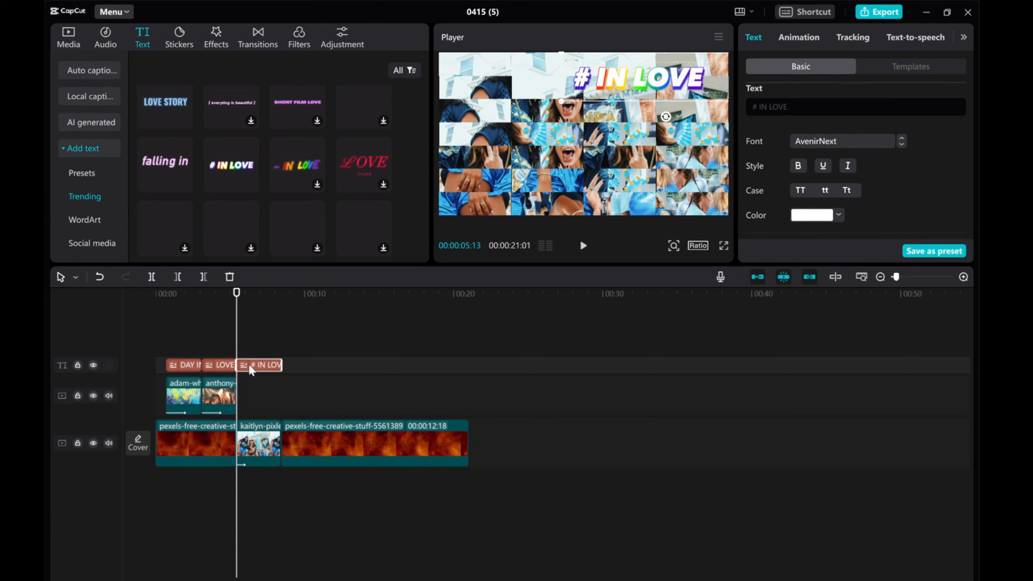
left_click(799, 37)
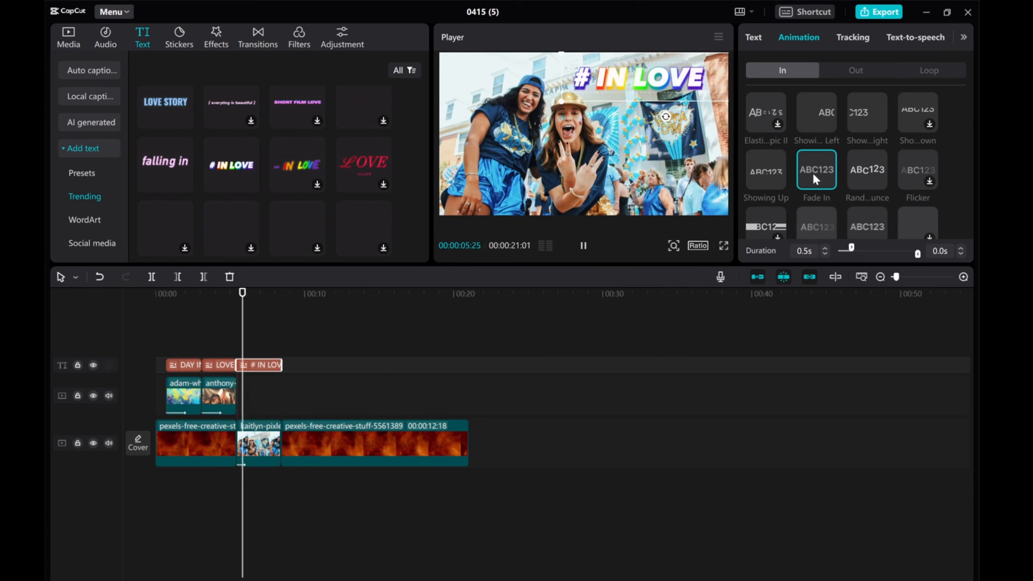
Lengthen the photo clip's Puzzle entrance animation to 1.0 second
left_click(868, 169)
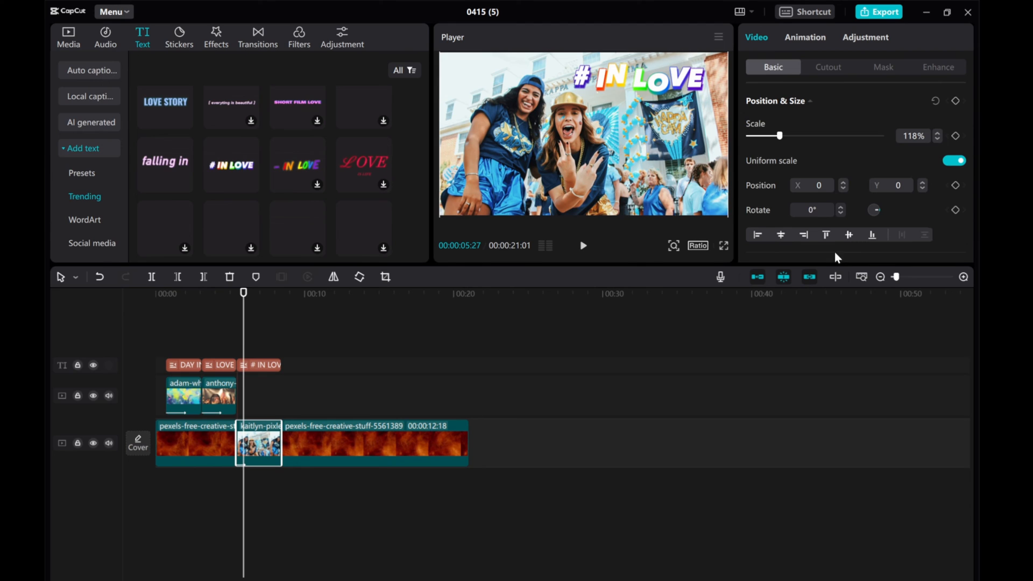
left_click(805, 36)
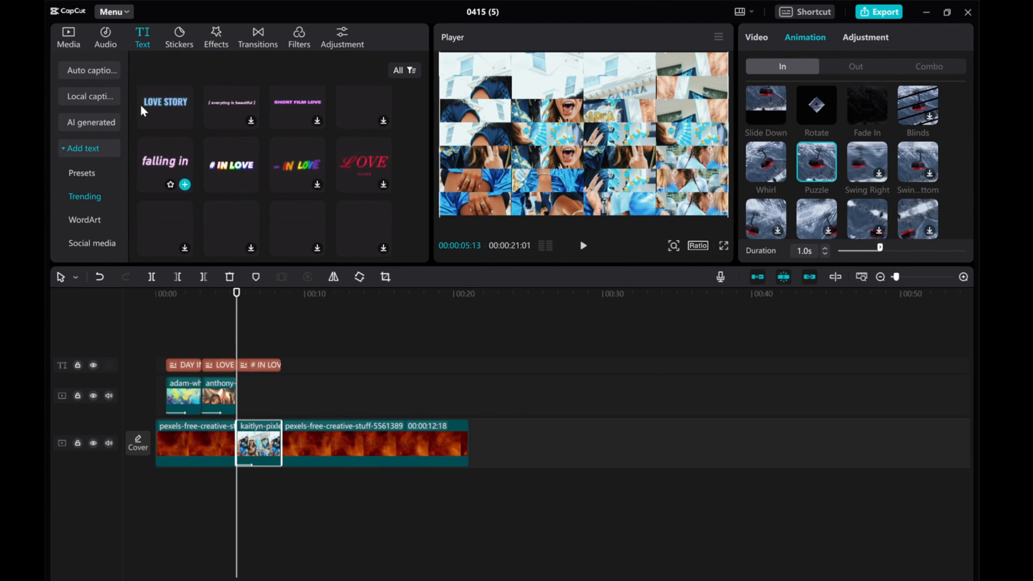
Add a 0.5-second Blink transition from the Basic list between the fire background and the photo
left_click(257, 34)
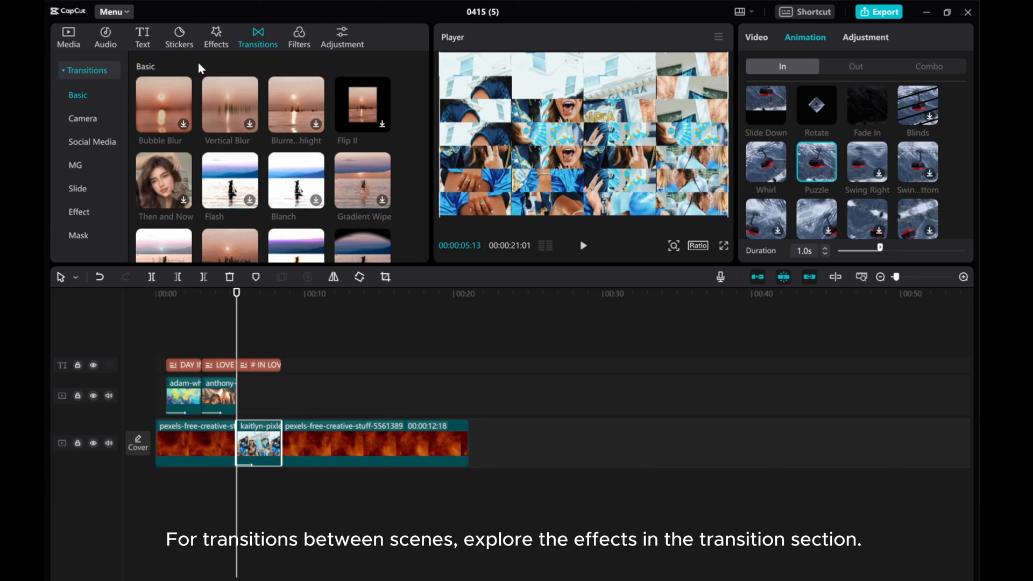
mouse_move(284, 33)
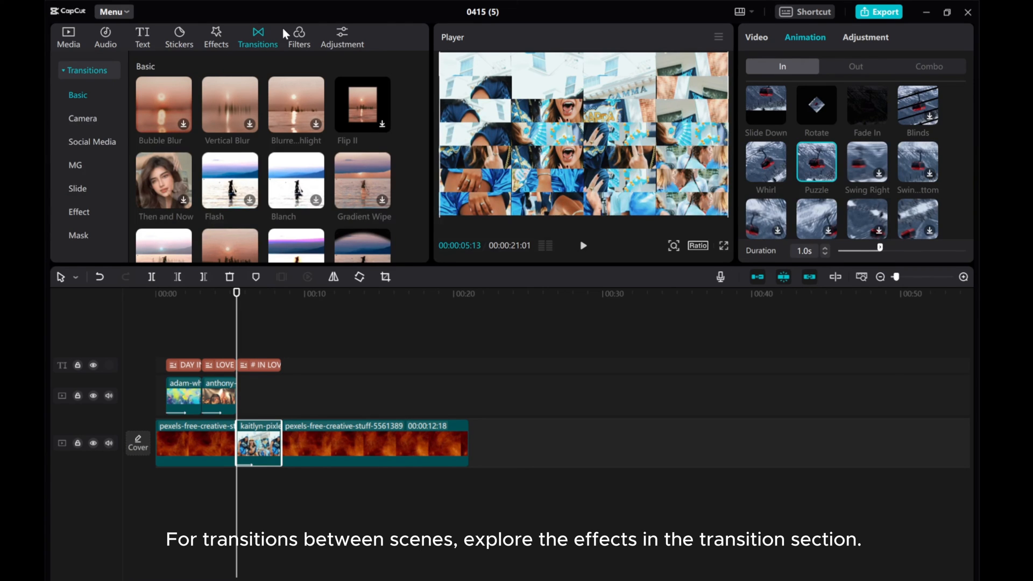
scroll("down", 3)
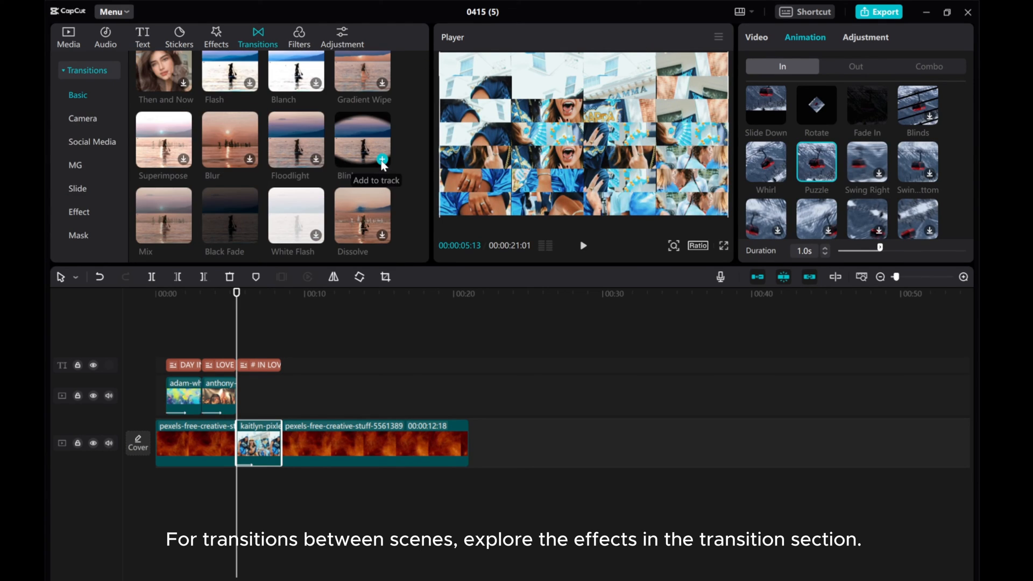
left_click(382, 159)
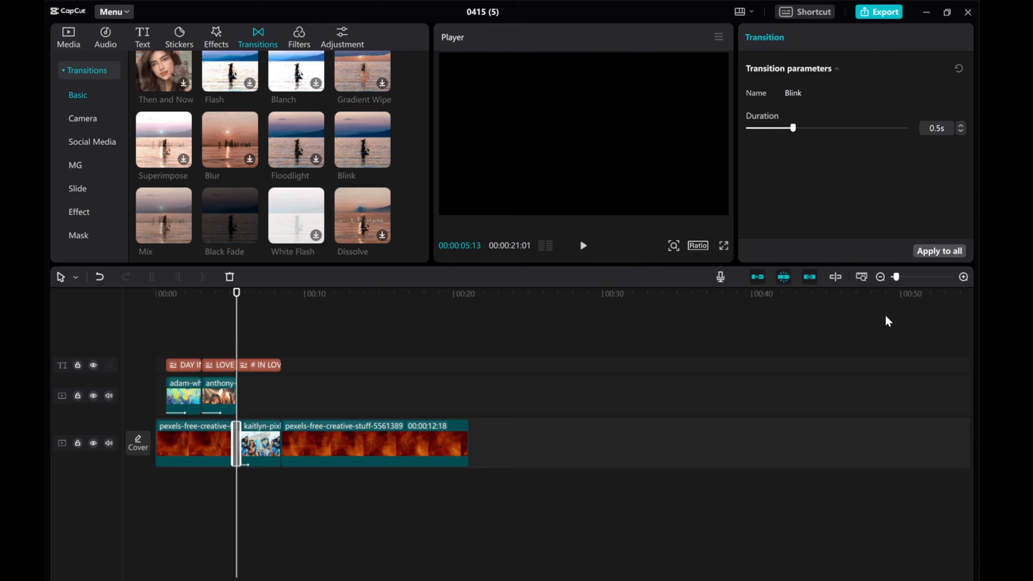
Replace the Blink with a 0.5-second Dissolve from the Basic transitions and preview playback
left_click_drag(896, 277, 906, 277)
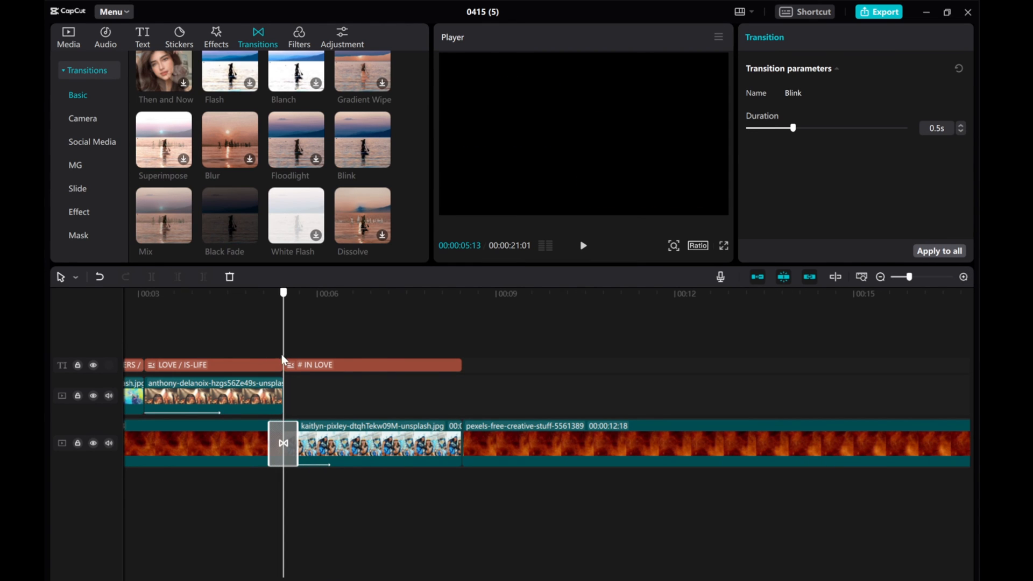
scroll("down", 3)
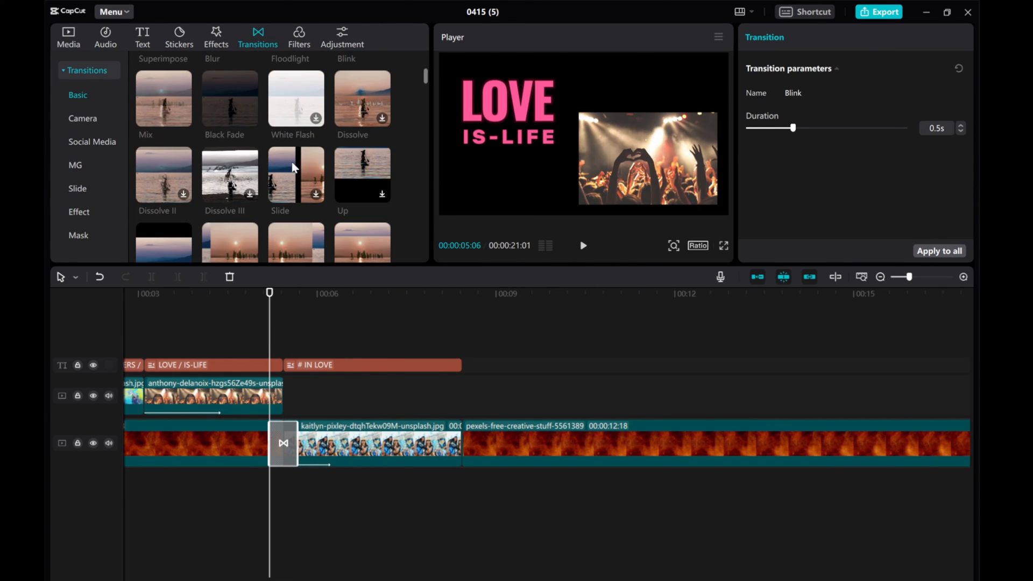
scroll("down", 3)
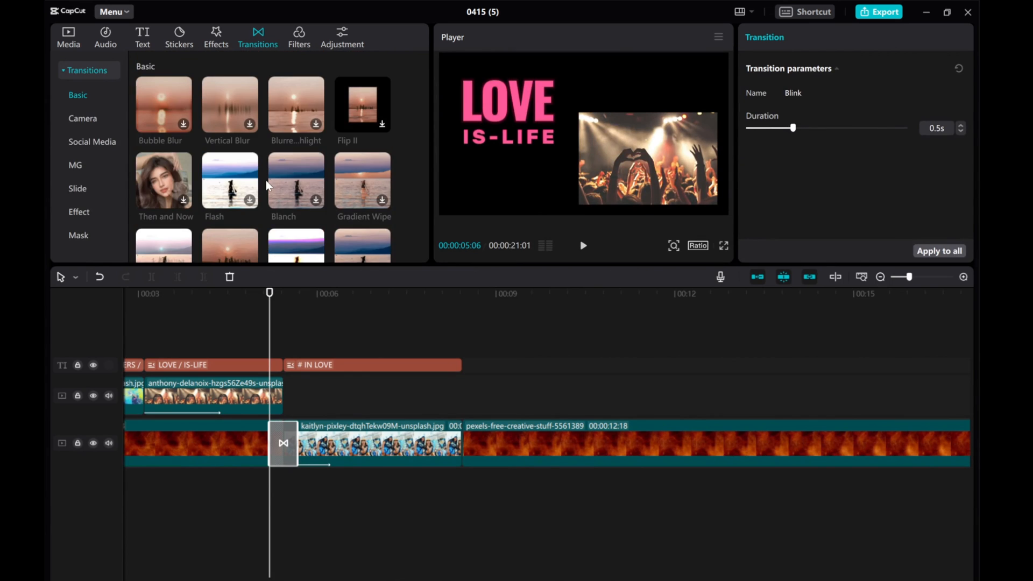
scroll("down", 3)
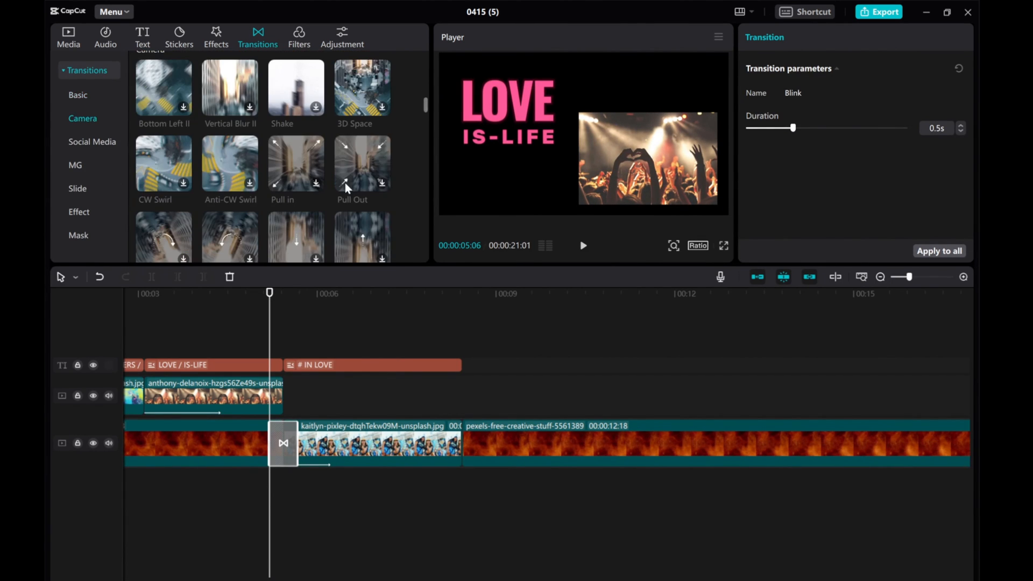
scroll("down", 3)
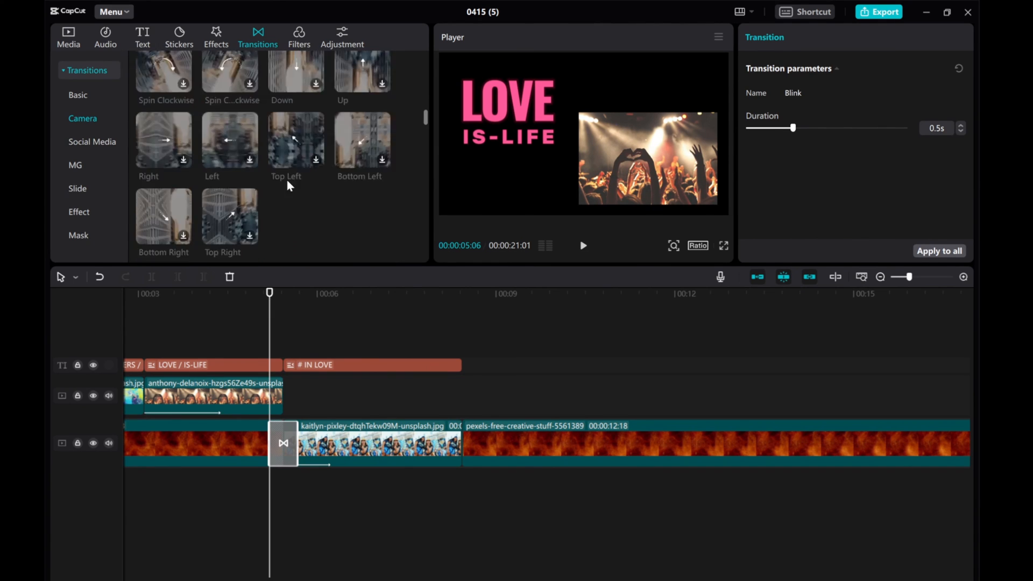
left_click(77, 95)
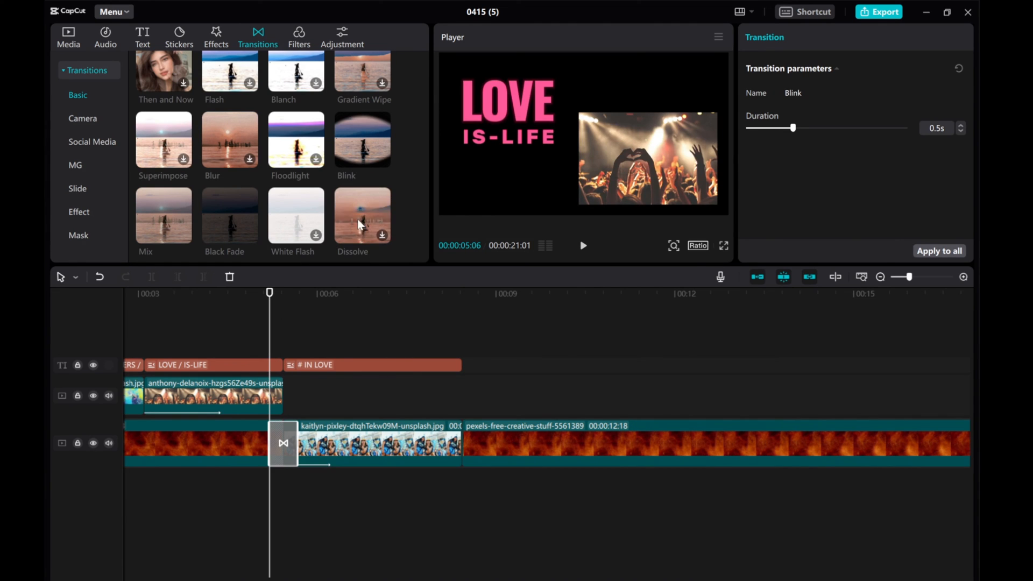
left_click(362, 217)
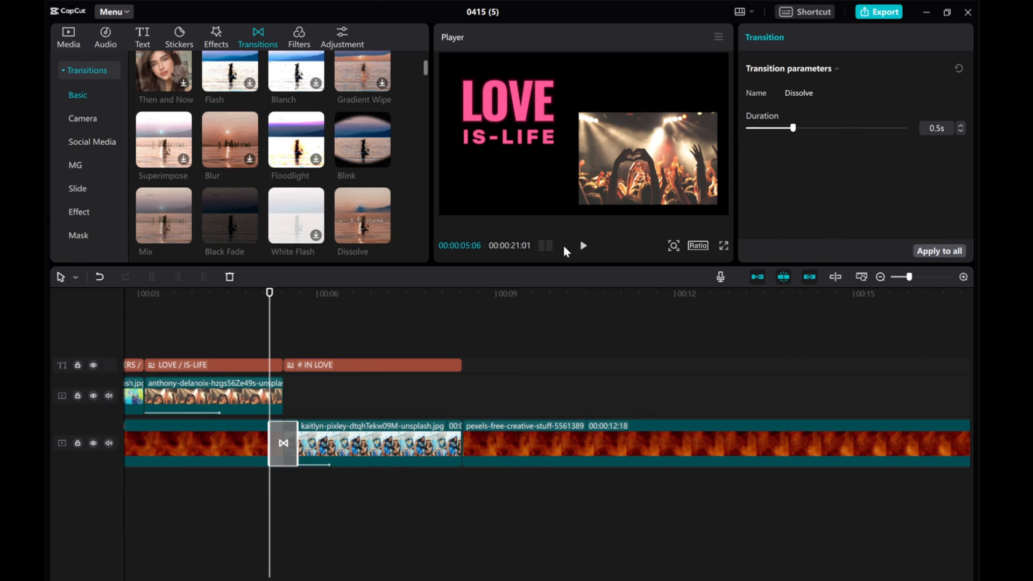
left_click(582, 245)
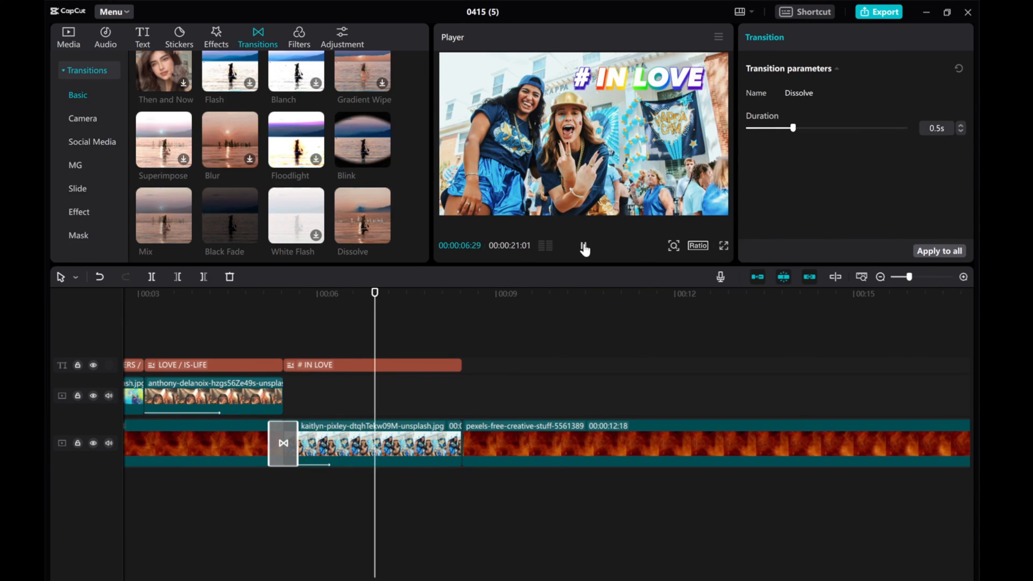